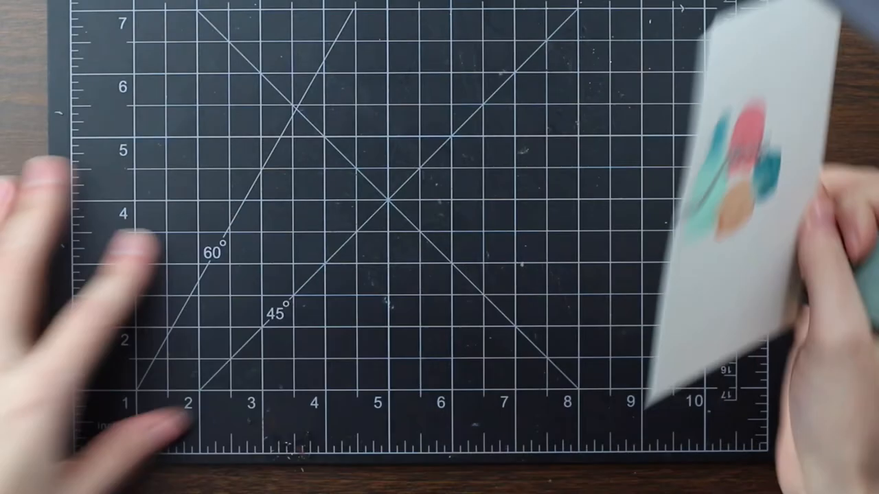
Lay the teal, pink and orange watercolor card with its inked branch on the mat's left half
{"action": "left_click_drag", "start_coordinate": [755, 206], "coordinate": [322, 206]}
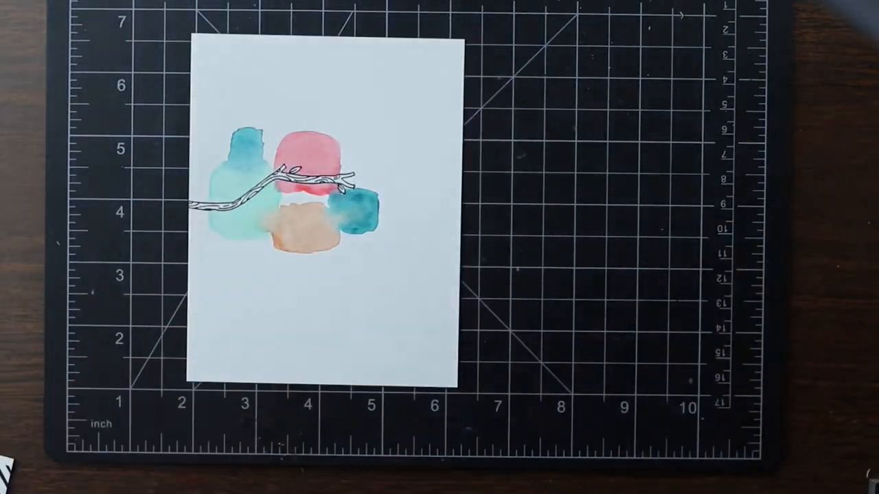